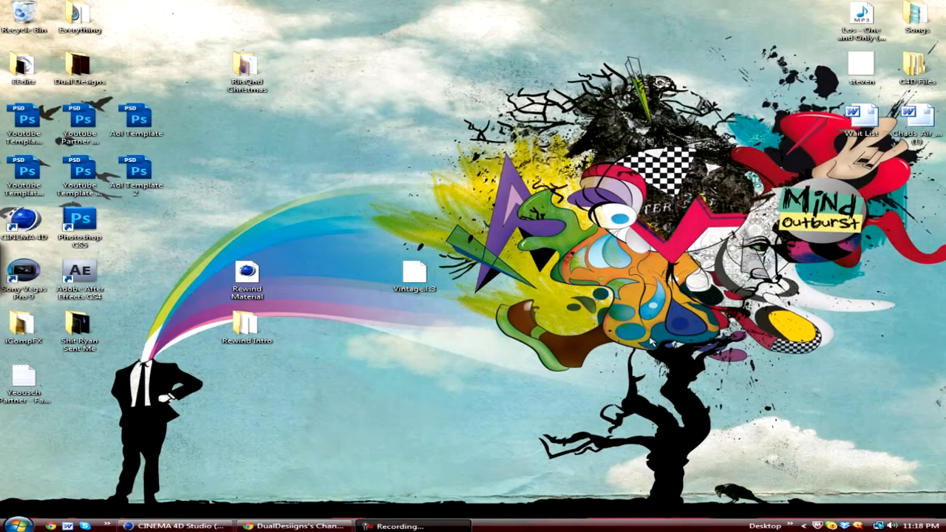
mouse_move(527, 362)
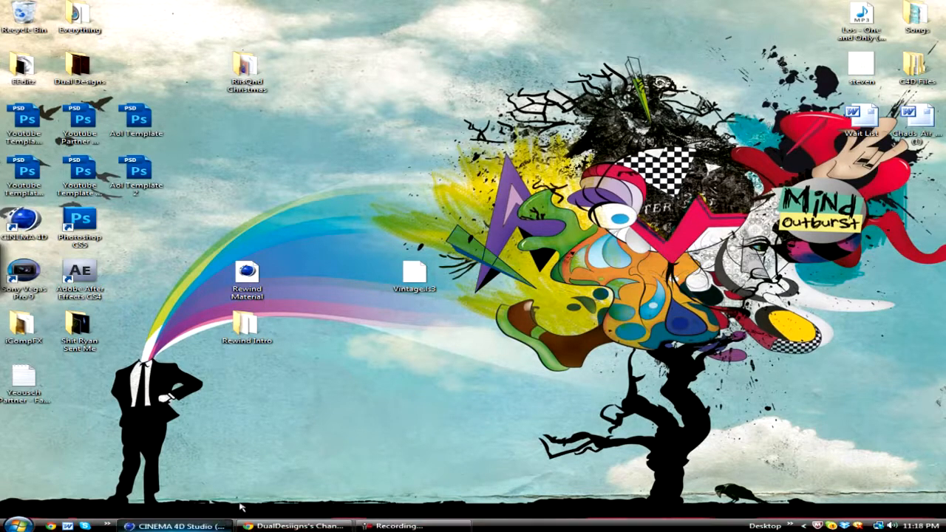
- Bring Cinema 4D forward and preview the Comp letters flying in, then stop playback
left_click(178, 525)
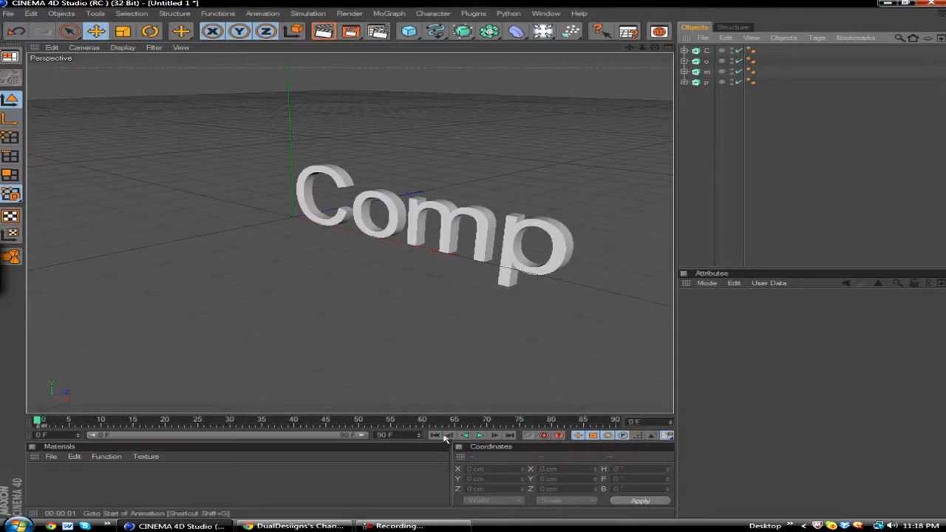
left_click(479, 434)
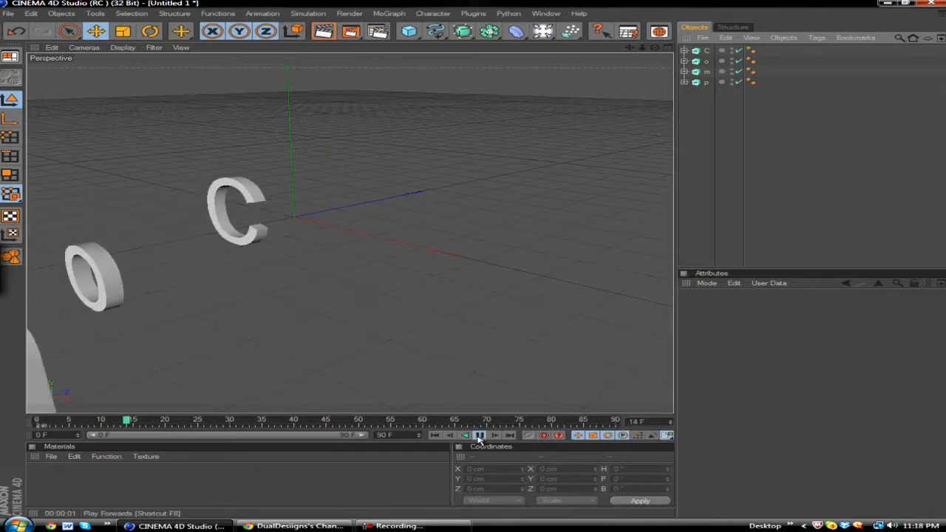
left_click(479, 435)
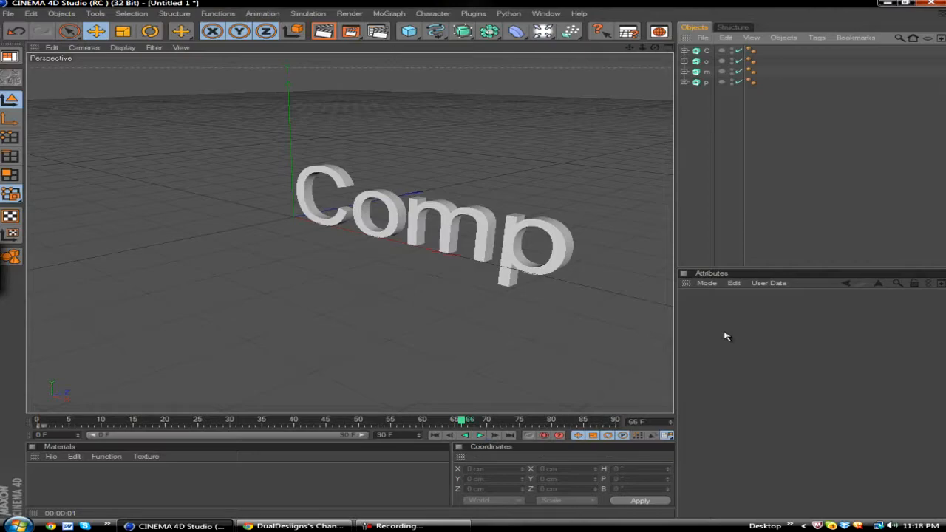
mouse_move(738, 120)
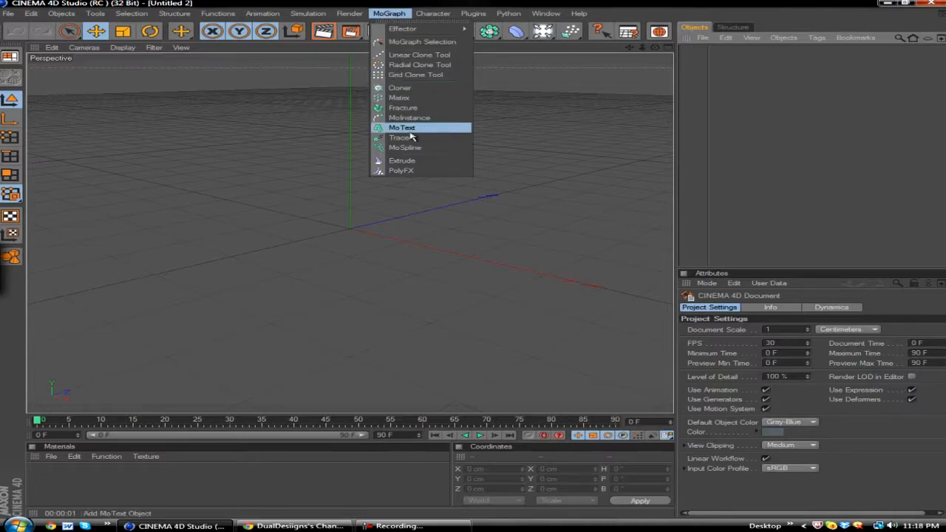
- Add a MoText object and change its text to 'Comp'
left_click(402, 127)
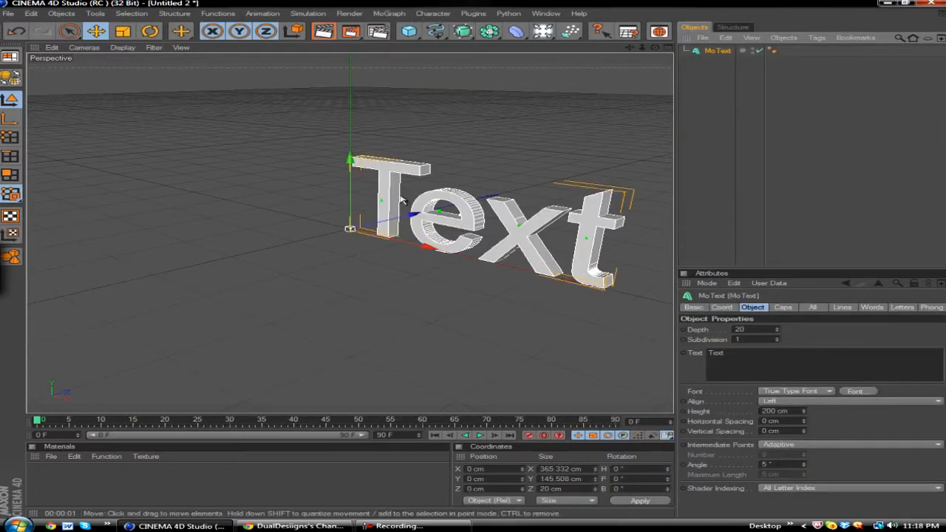
triple_click(740, 352)
type("C")
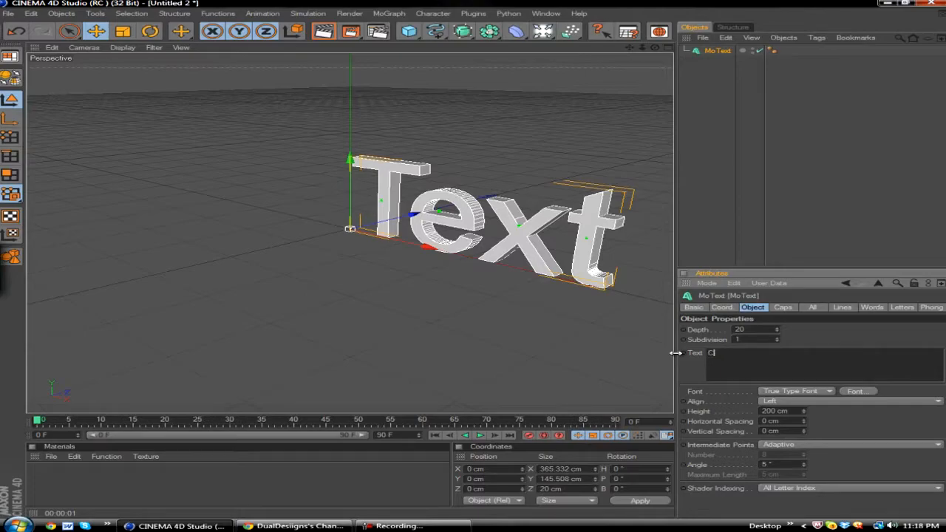
type("omp")
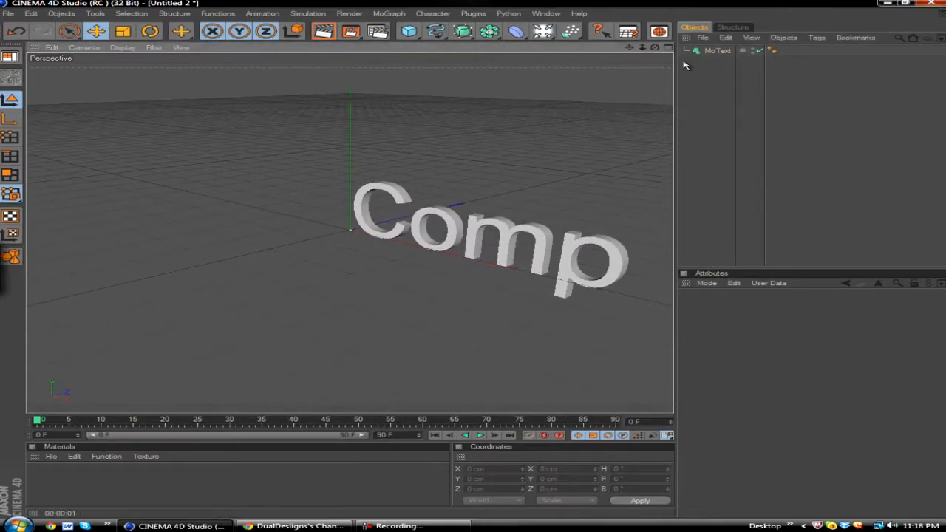
- Select the MoText object and make it editable
left_click(717, 51)
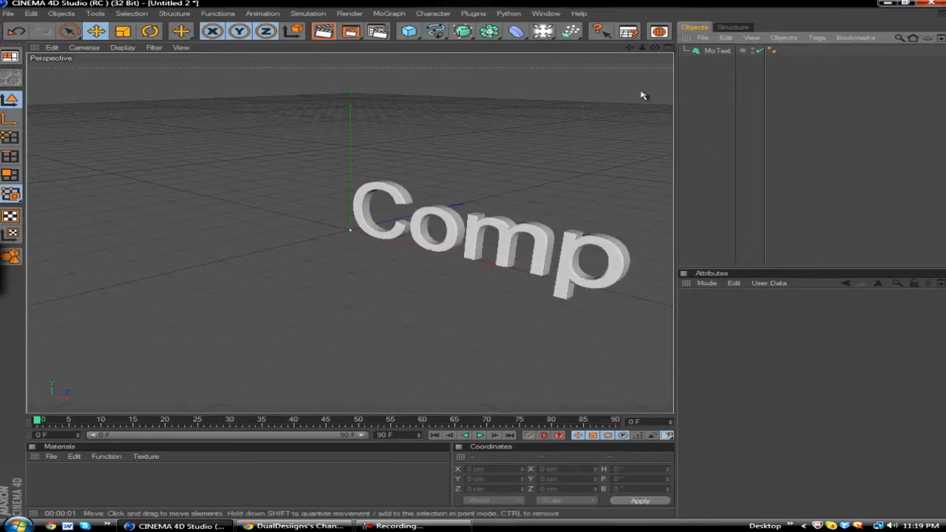
mouse_move(509, 107)
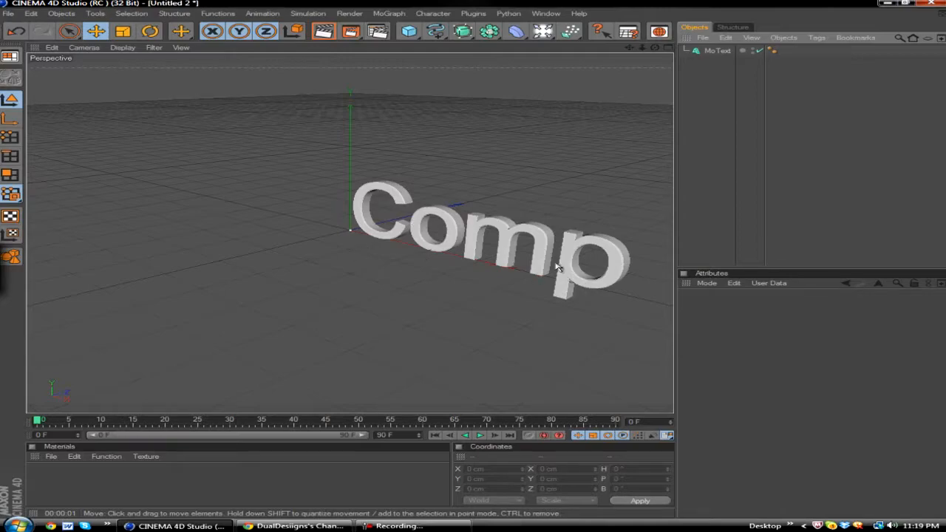
mouse_move(649, 168)
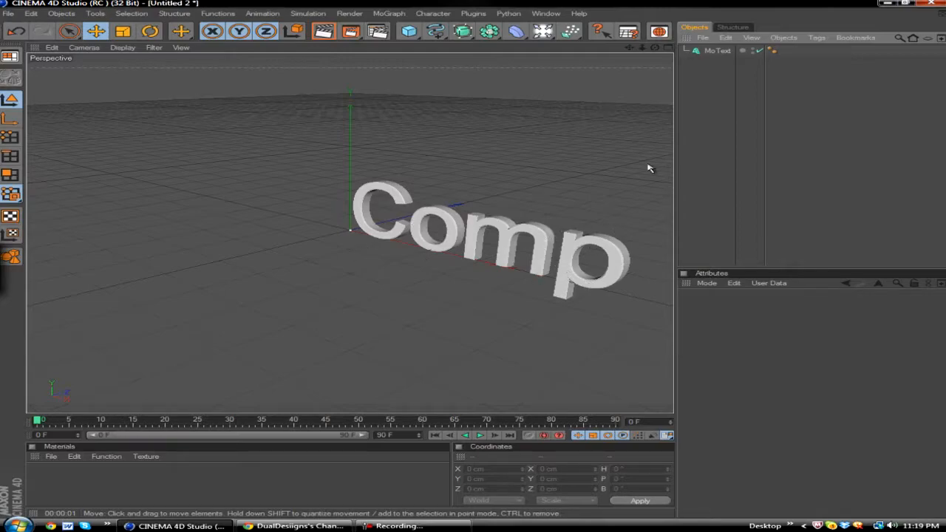
mouse_move(653, 132)
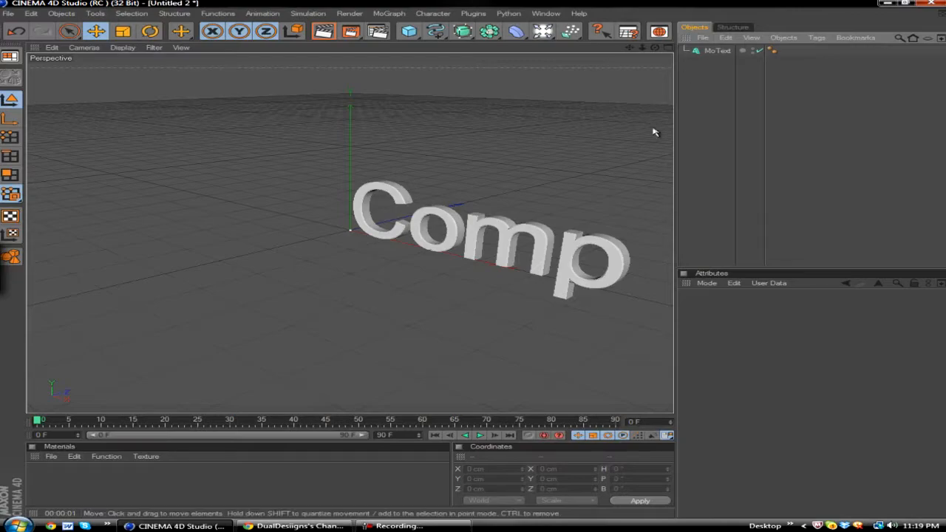
left_click(716, 50)
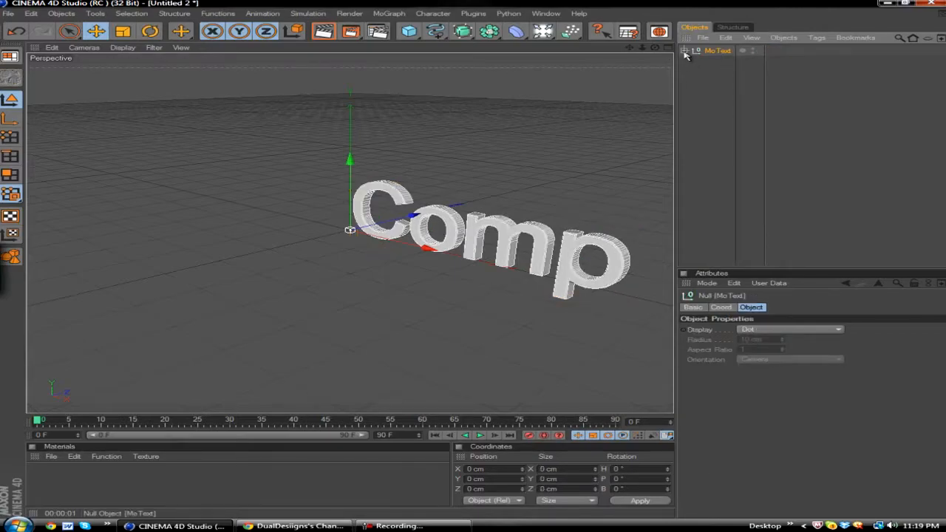
- Expand the MoText hierarchy, move letters C, o, m, p to top level, and delete the nulls
left_click(684, 50)
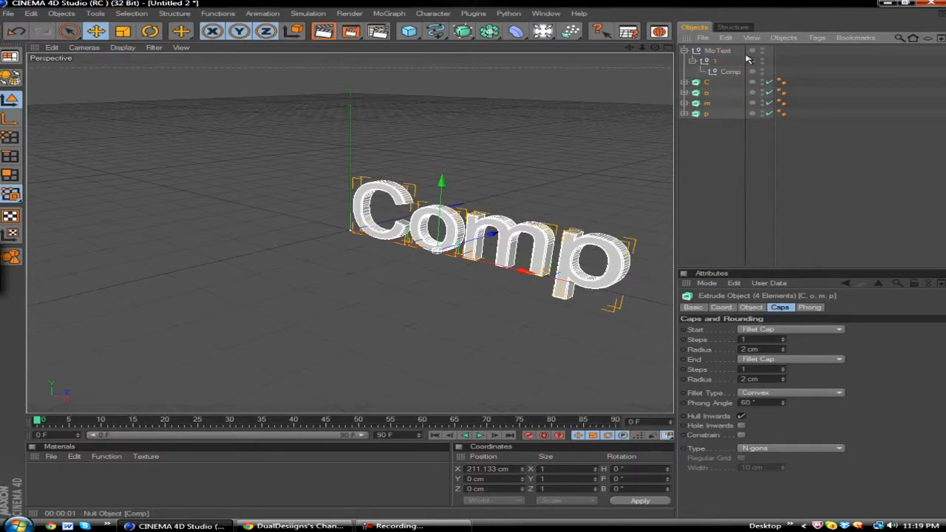
left_click(717, 51)
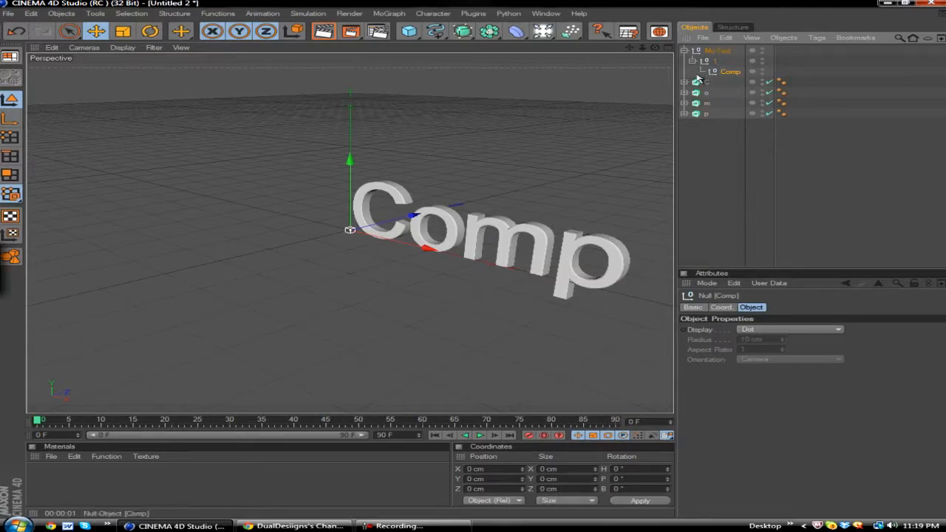
left_click(716, 50)
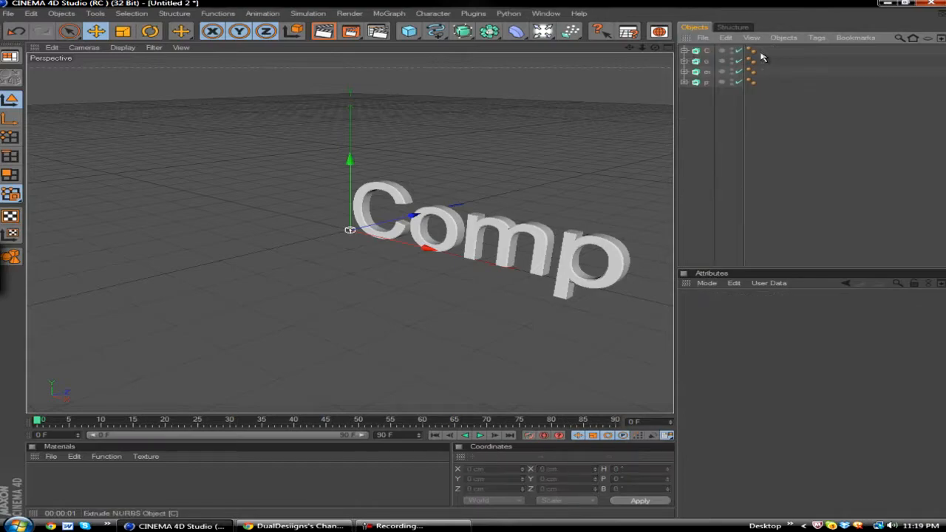
left_click(706, 50)
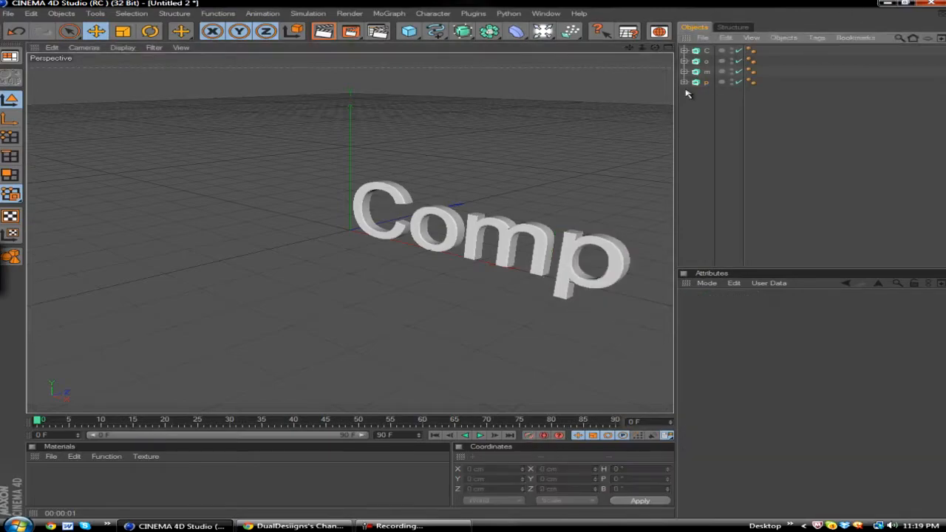
- Select letter C, scrub to a later frame, and push the letters about 817 cm along Z
left_click(705, 50)
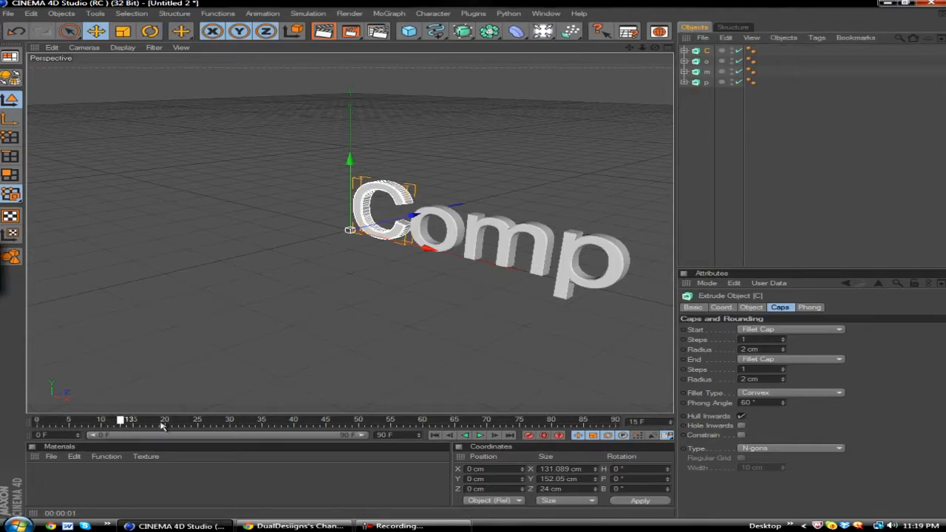
left_click_drag(120, 419, 166, 419)
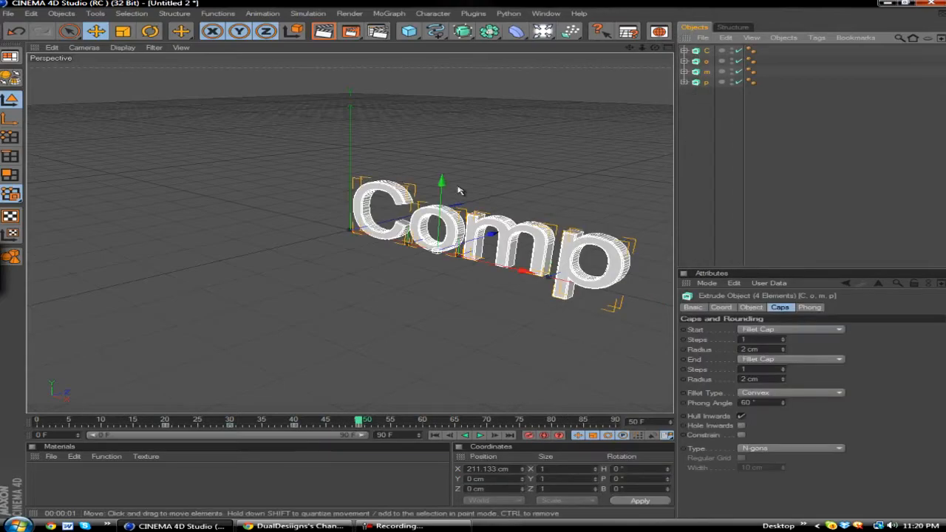
left_click_drag(359, 419, 235, 420)
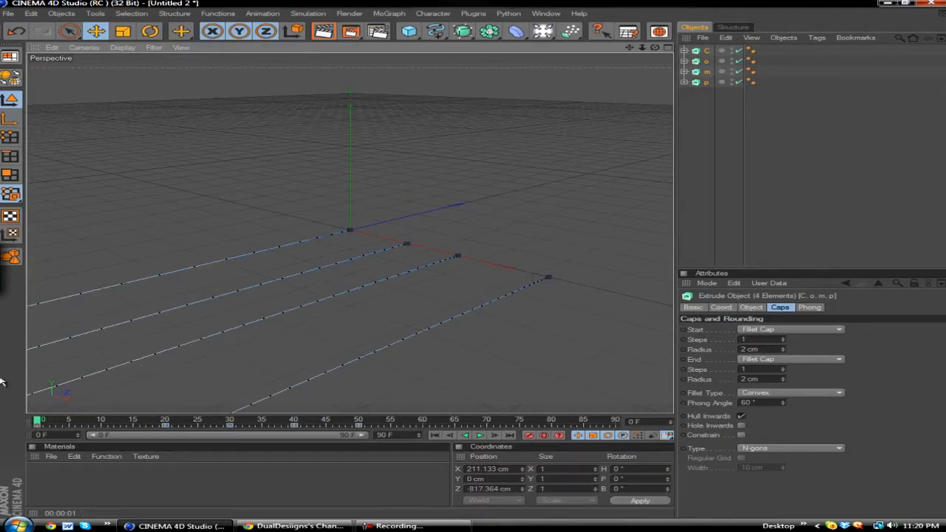
mouse_move(181, 381)
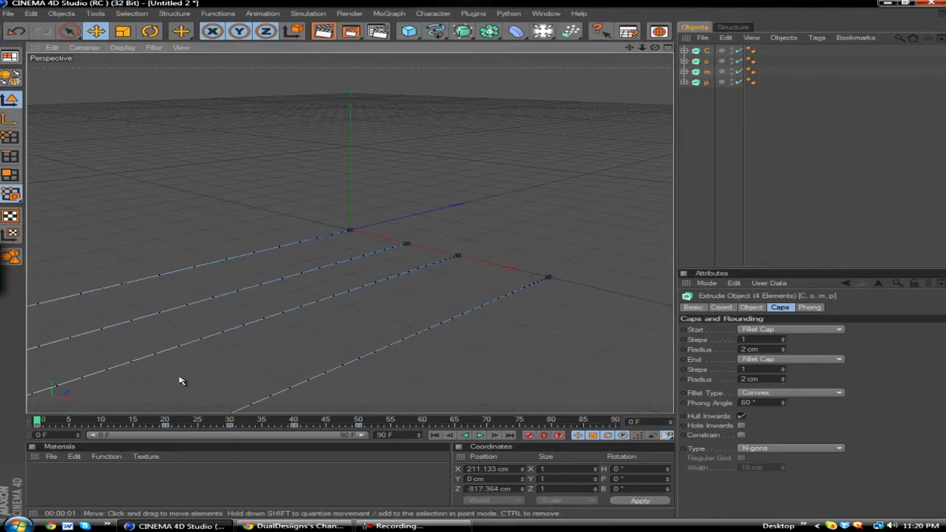
mouse_move(478, 223)
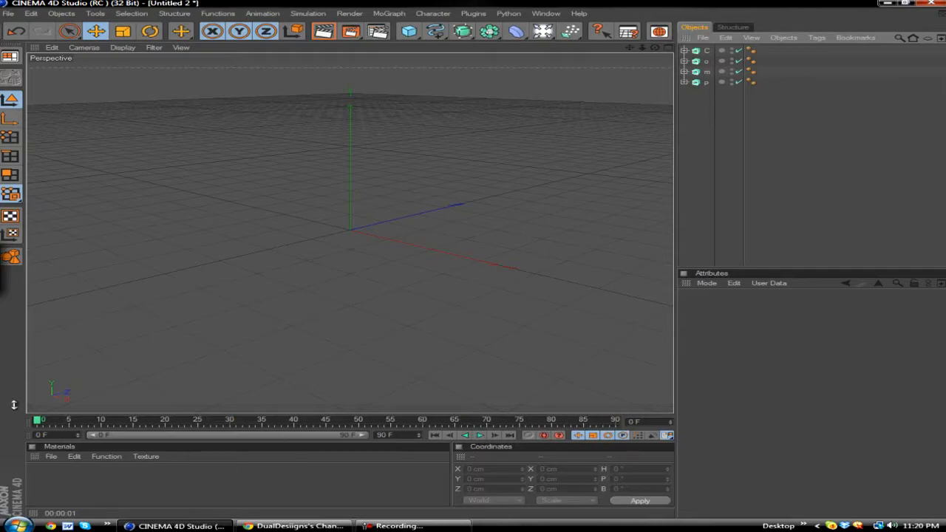
left_click(479, 435)
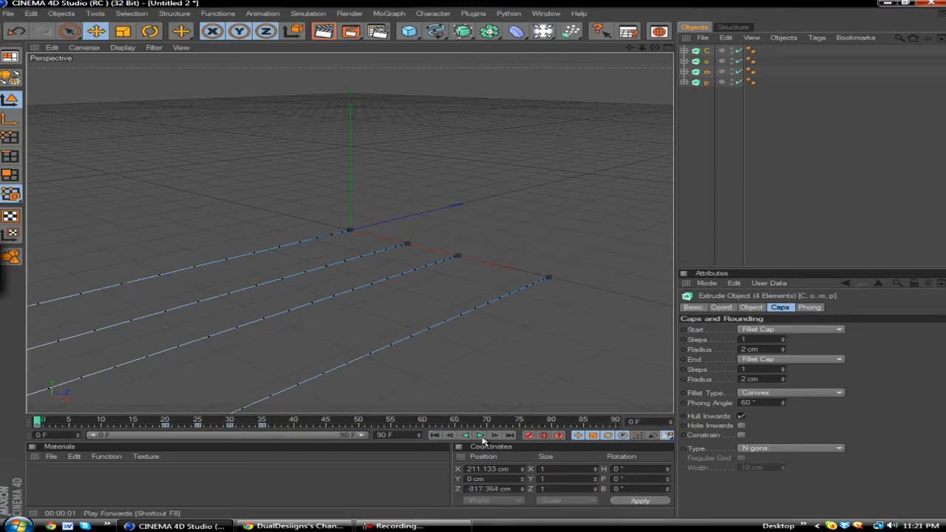
- Play the animation to watch C, o, m, p fly in and form 'Comp' by frame 60
left_click(479, 435)
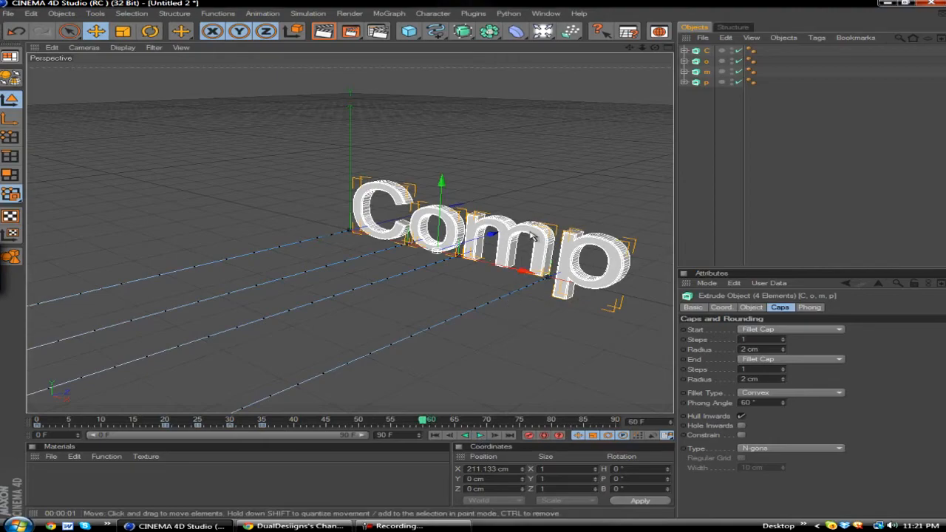
mouse_move(534, 237)
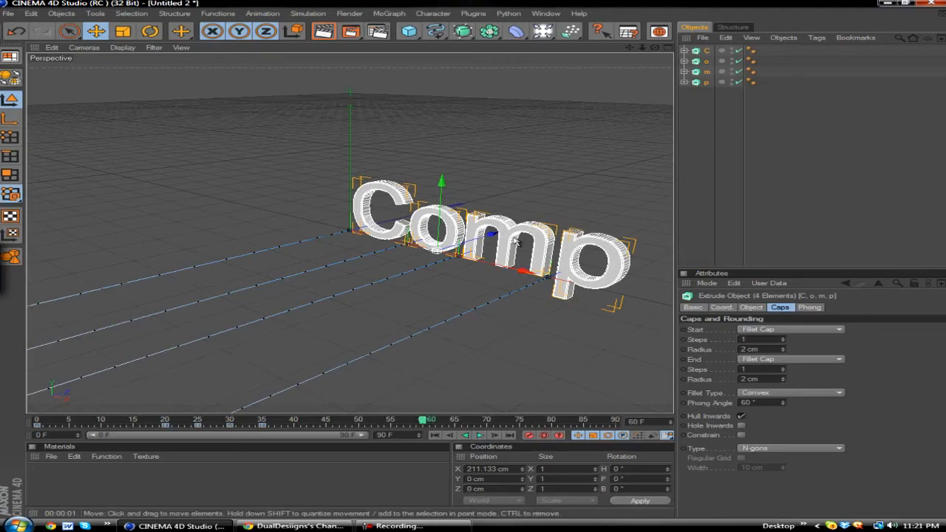
mouse_move(652, 230)
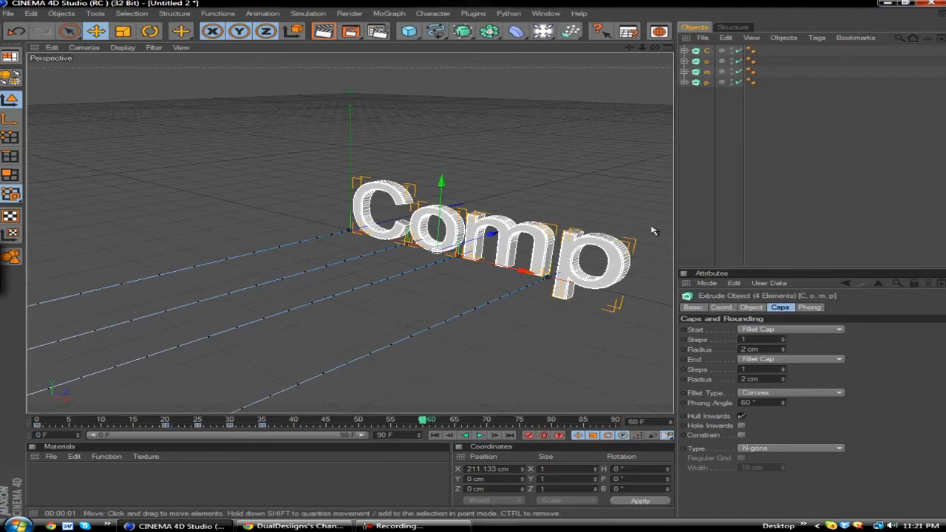
mouse_move(381, 196)
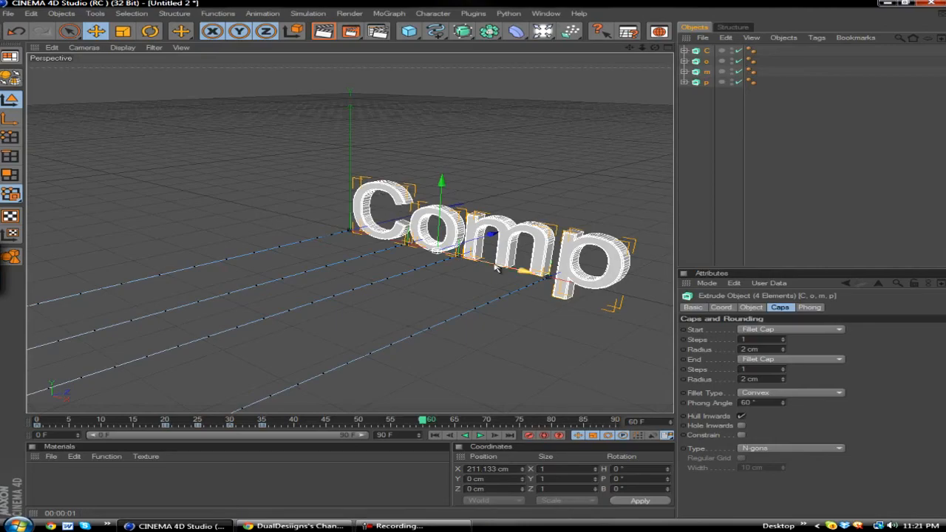
mouse_move(240, 244)
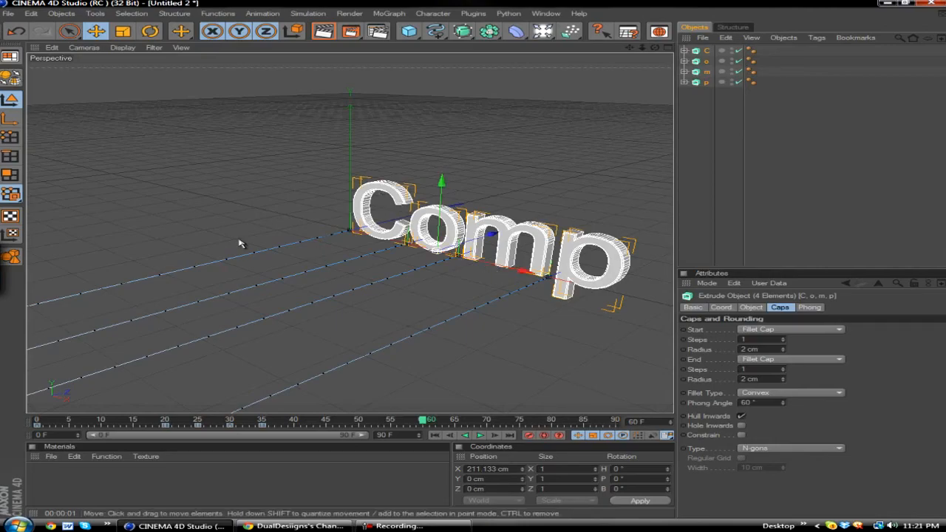